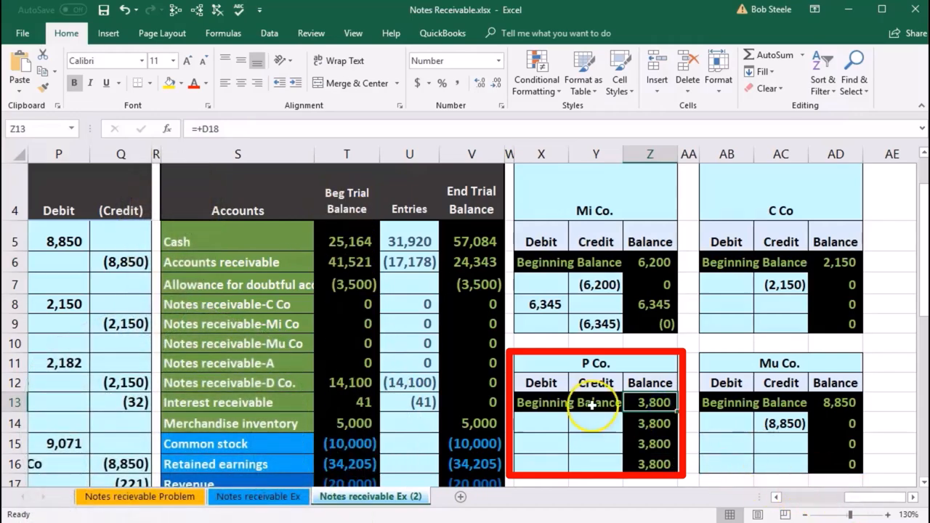
# Step: Enter the date 12/1 in N19 for the new entry, correcting the mistyped 12/2
pyautogui.click(238, 283)
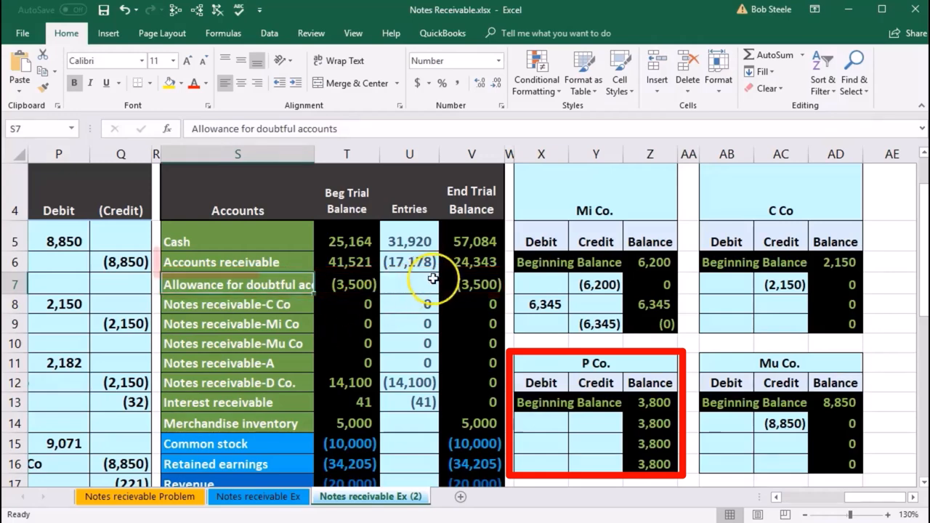
pyautogui.click(471, 261)
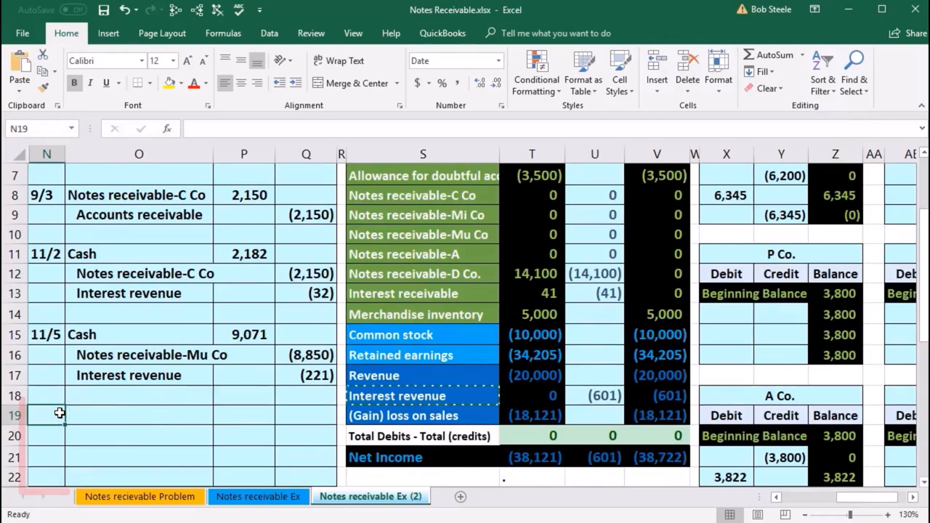
pyautogui.write('12/2')
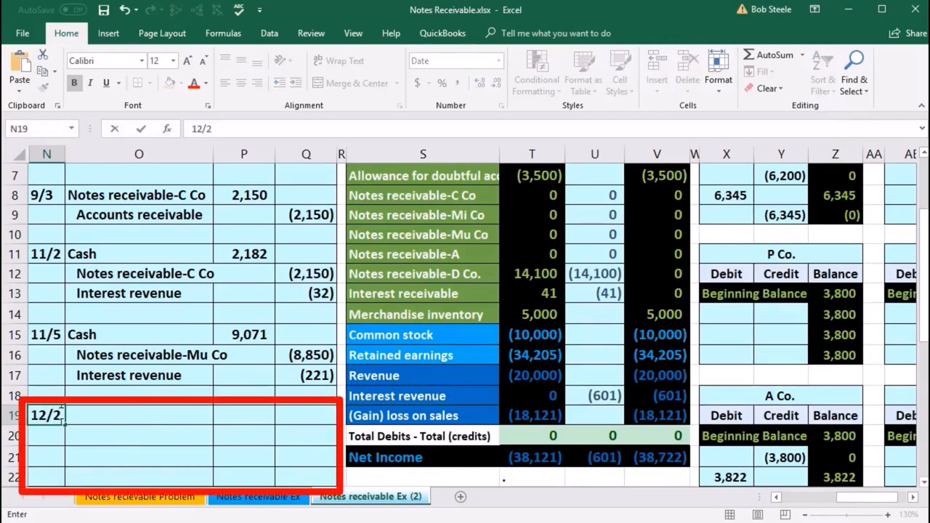
pyautogui.write('12/1')
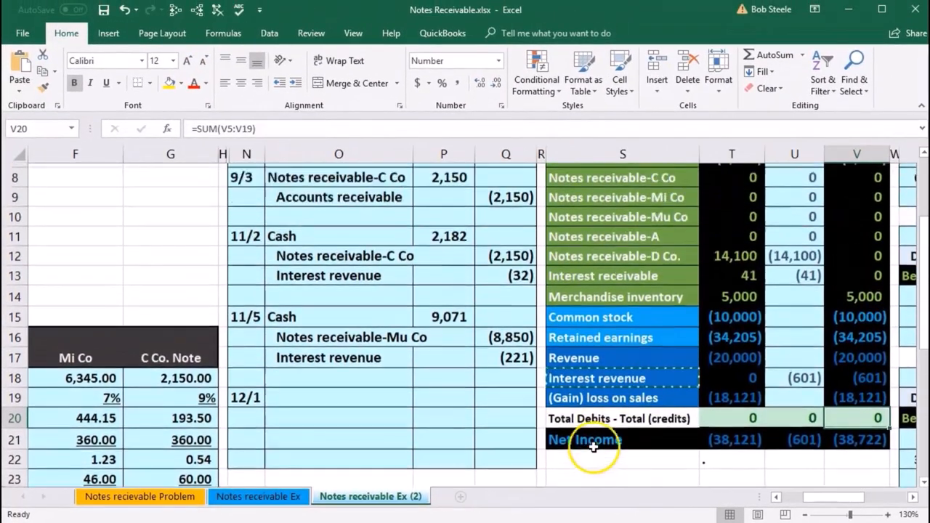
pyautogui.click(606, 262)
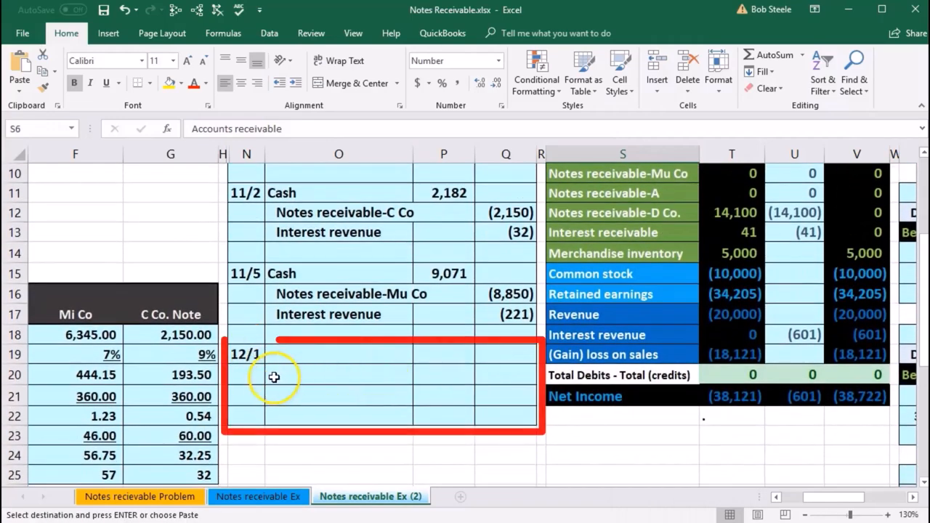
# Step: Paste Accounts receivable into O20 as the entry's credited account and increase its indent
pyautogui.click(282, 374)
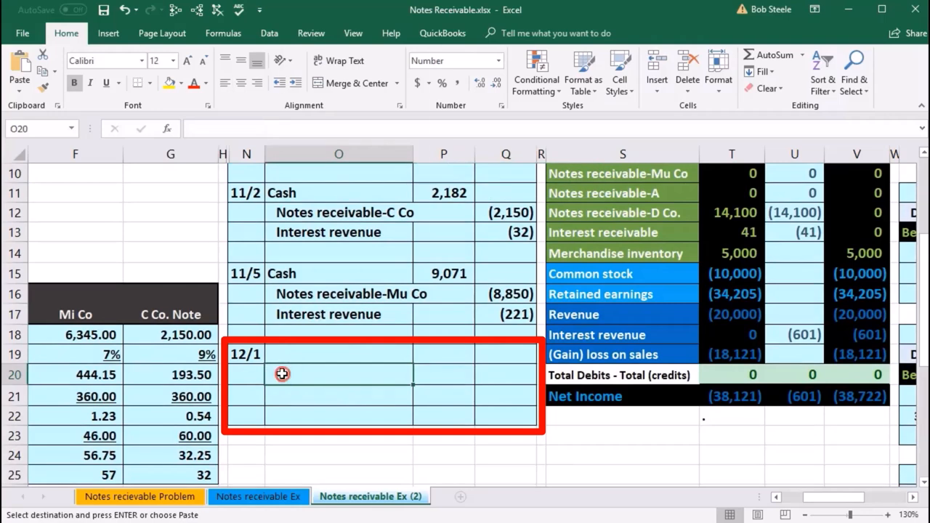
pyautogui.rightClick(280, 374)
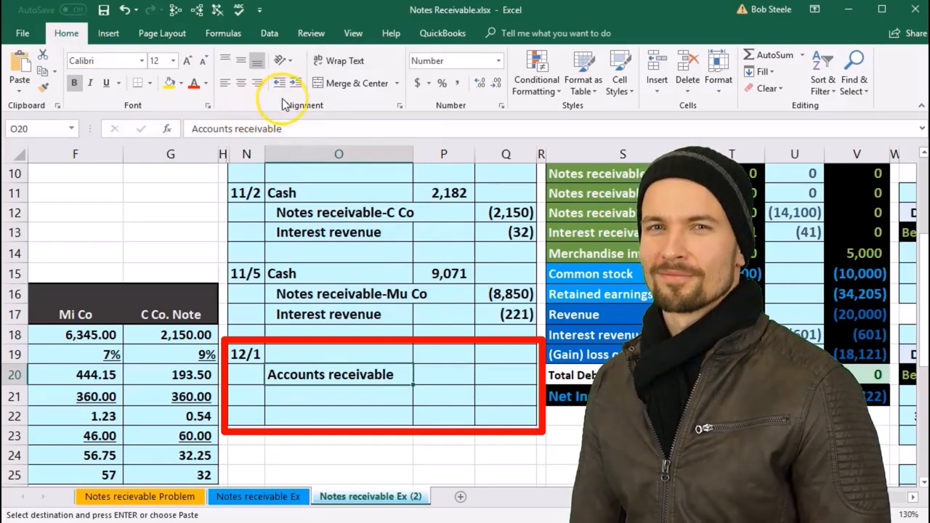
pyautogui.click(293, 81)
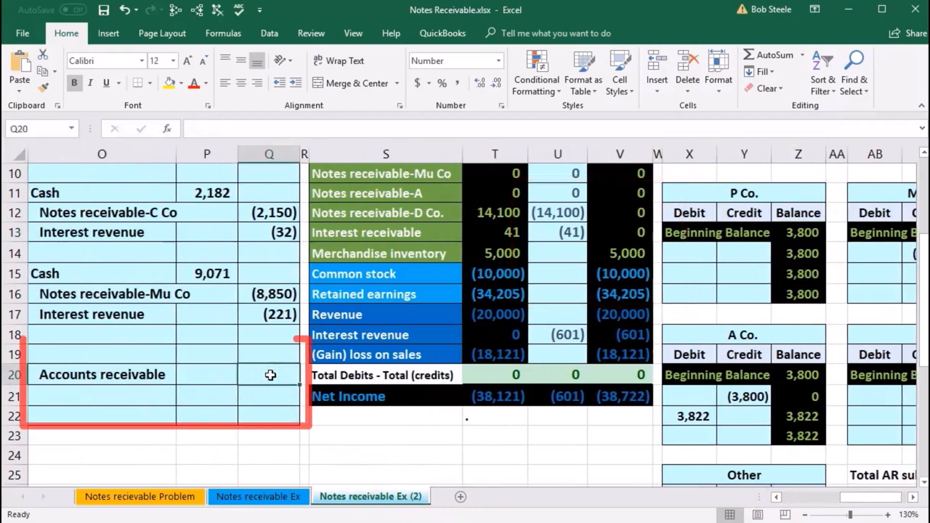
# Step: Credit Accounts receivable -3800 in Q20 and enter =-Q20 as the debit in P19
pyautogui.write('-38')
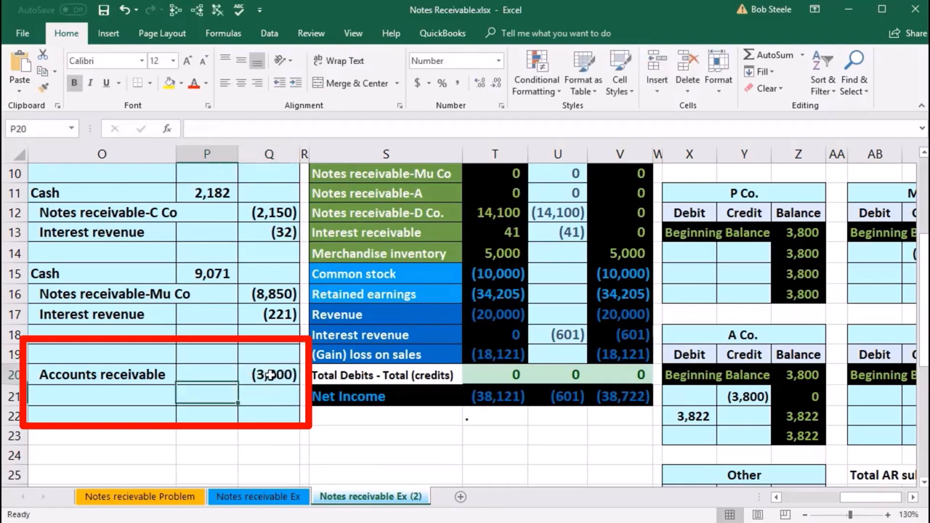
pyautogui.click(206, 355)
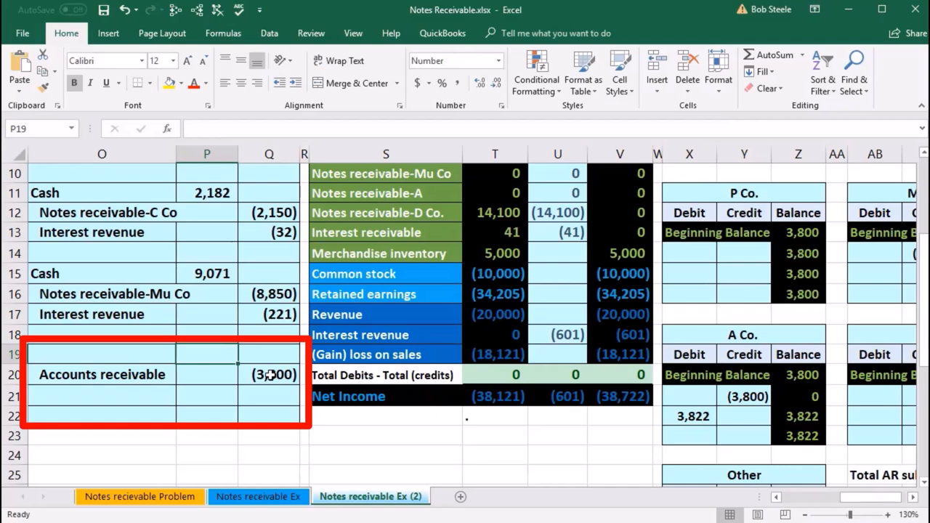
pyautogui.write('-Q20')
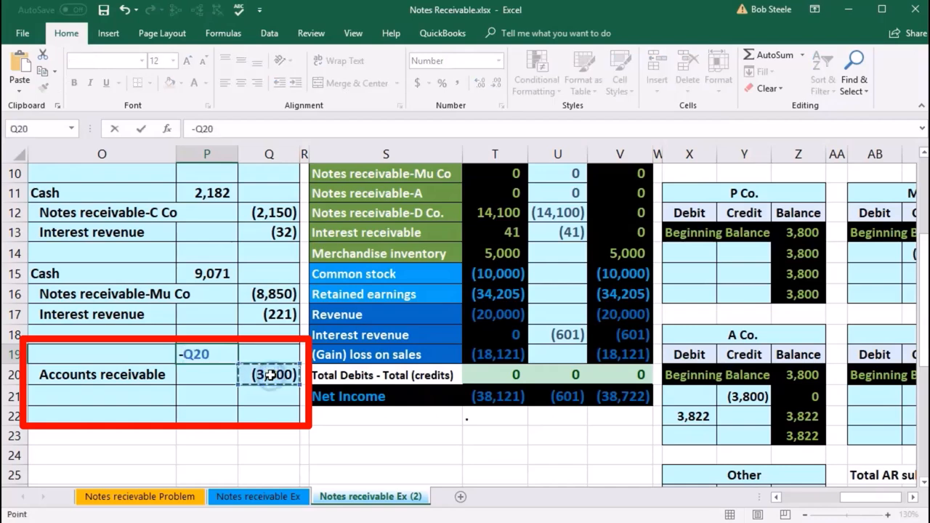